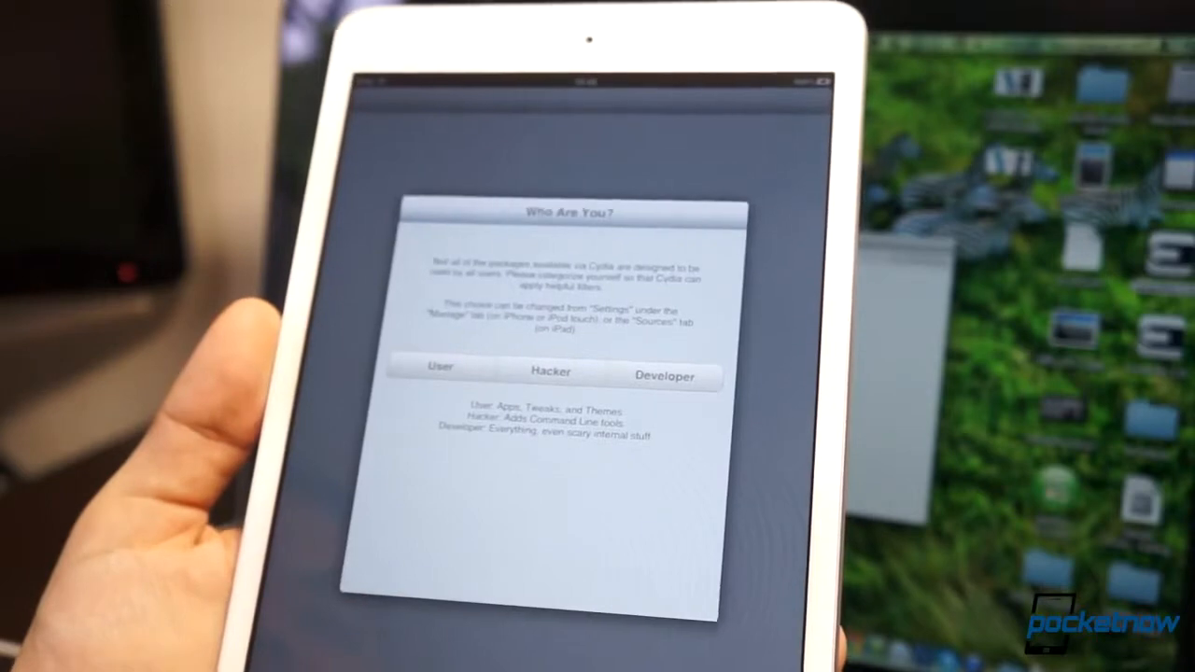
# Step: Choose the User profile in the Who Are You? dialog and confirm with Done
pyautogui.click(436, 372)
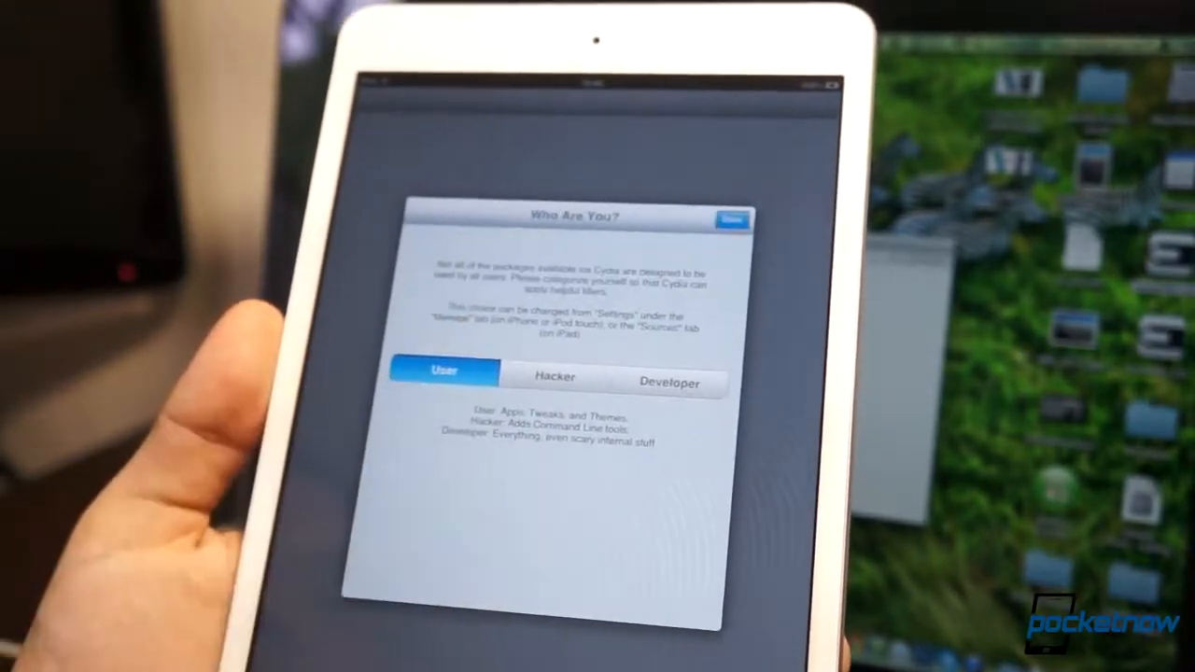
pyautogui.click(730, 216)
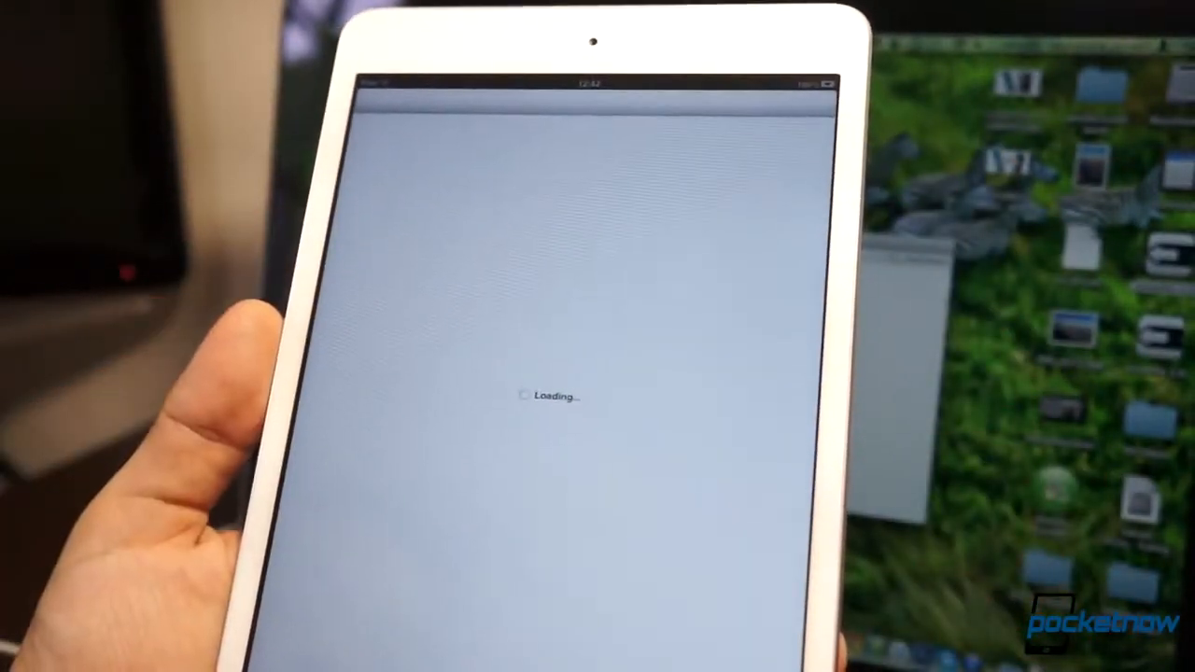